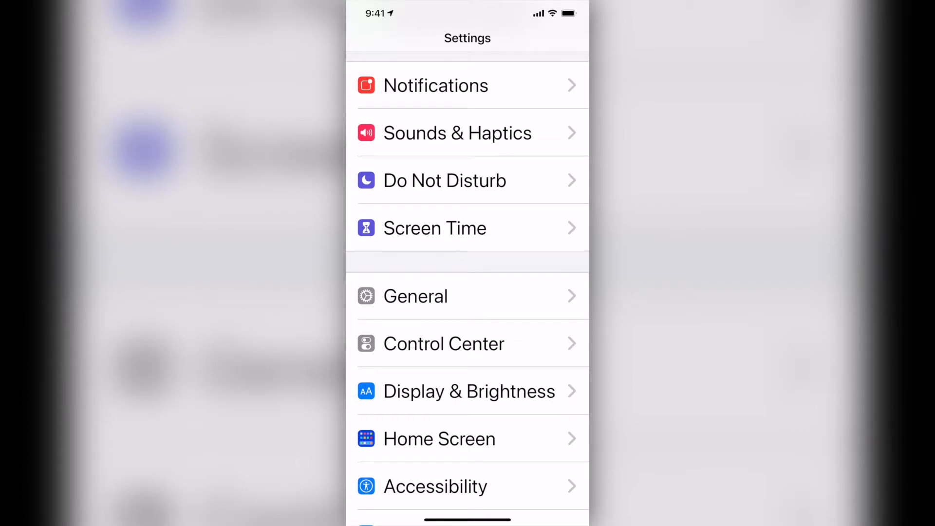
Open General from the main Settings list
click(467, 296)
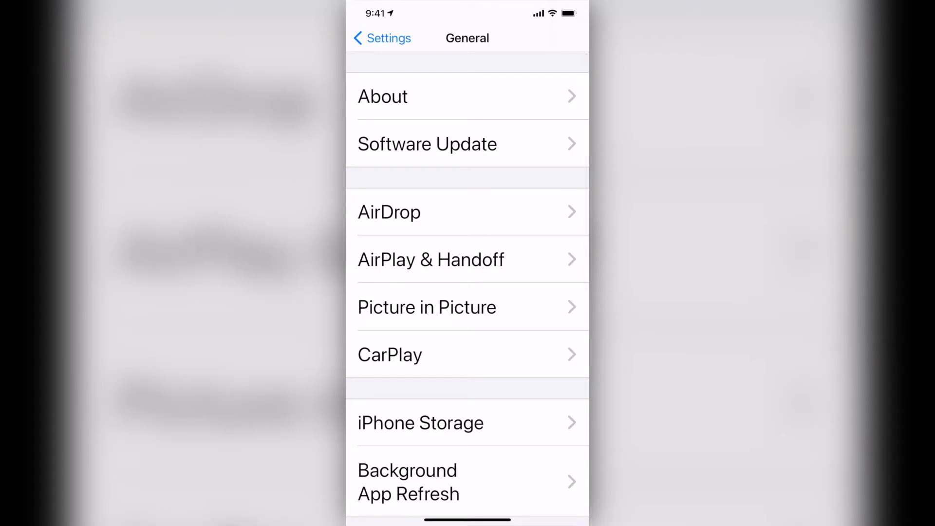
Open About under General and scroll down through the device information
click(383, 96)
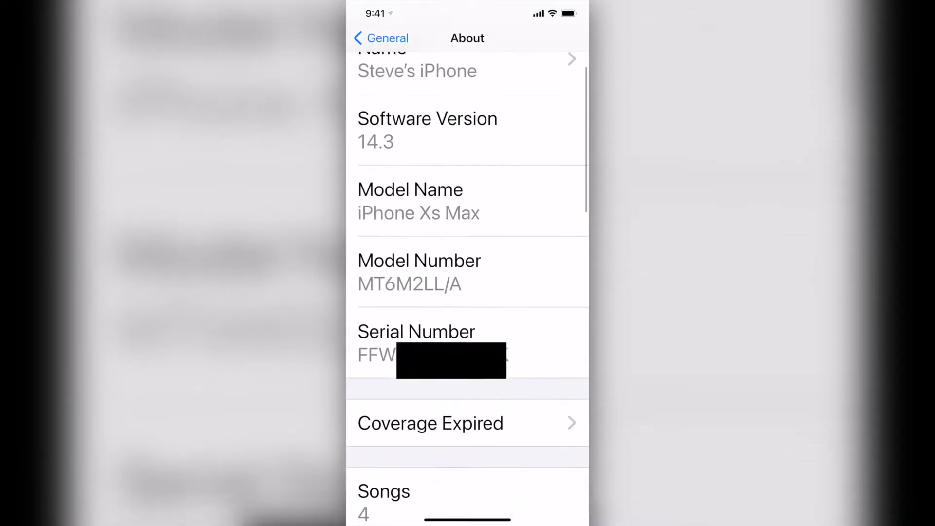
scroll(down, 3)
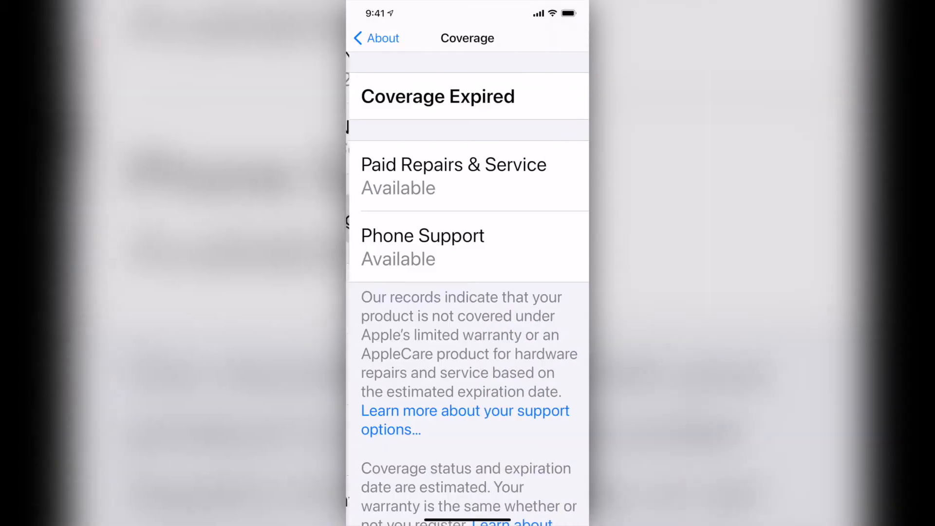
Scroll through the Coverage details to the Get Repair or Support section
scroll(up, 3)
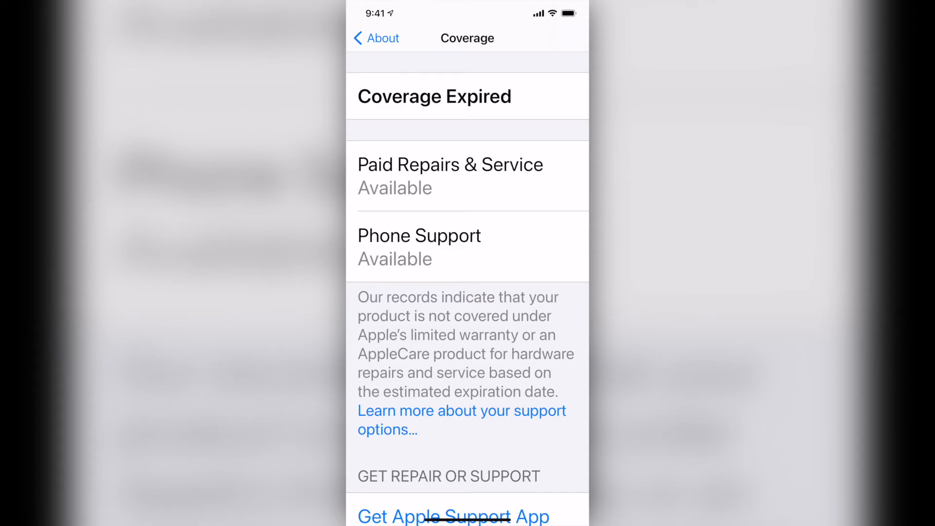
scroll(down, 3)
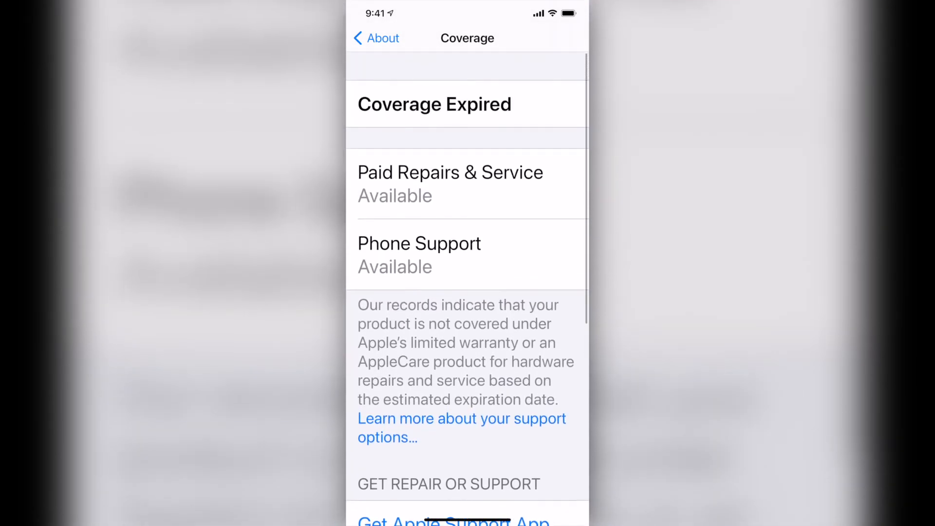
scroll(up, 3)
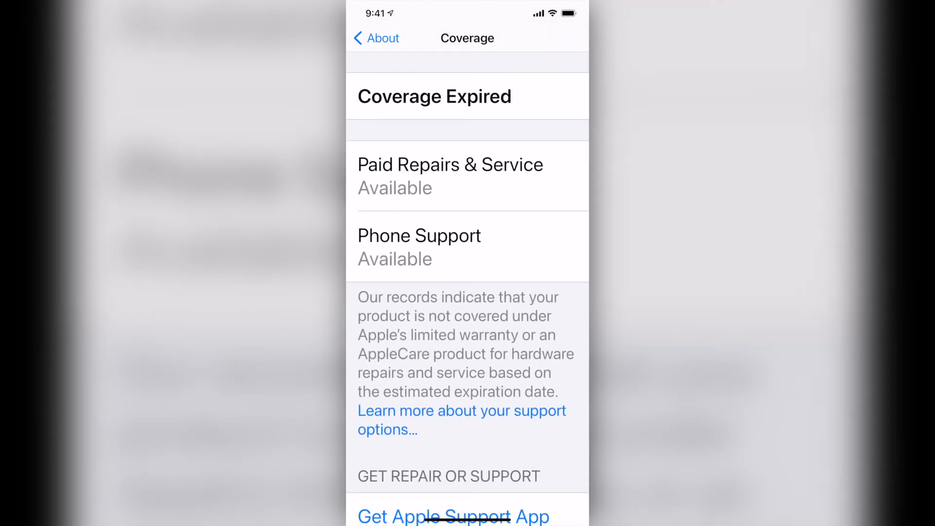